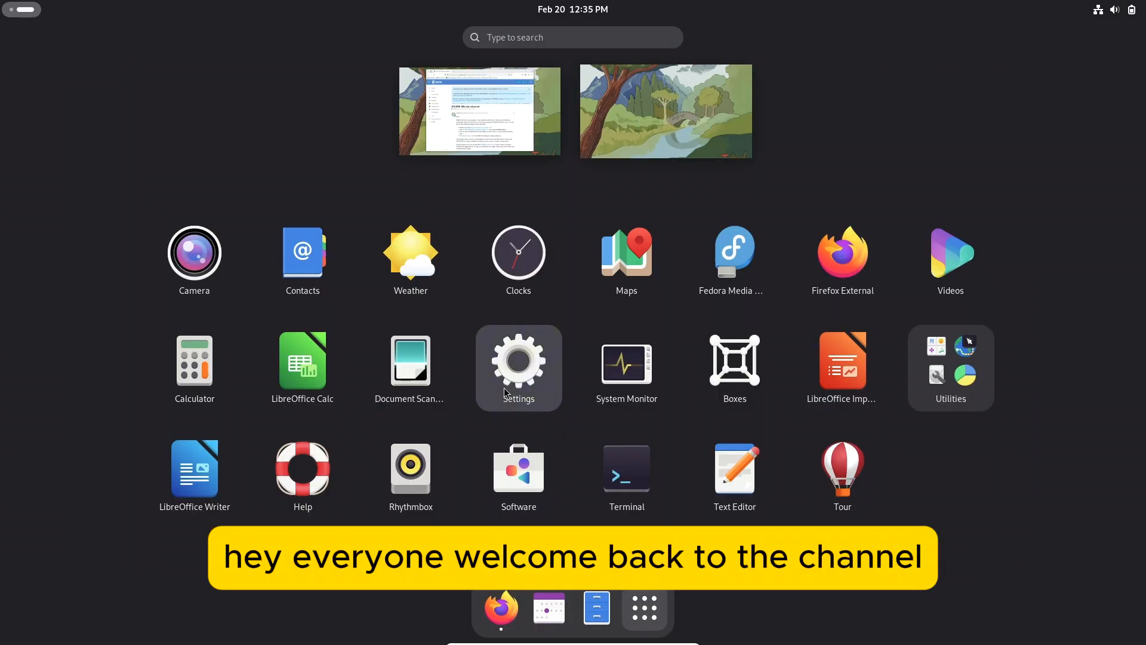
Launch the Settings app from the Activities app grid
{"action": "left_click", "coordinate": [517, 361]}
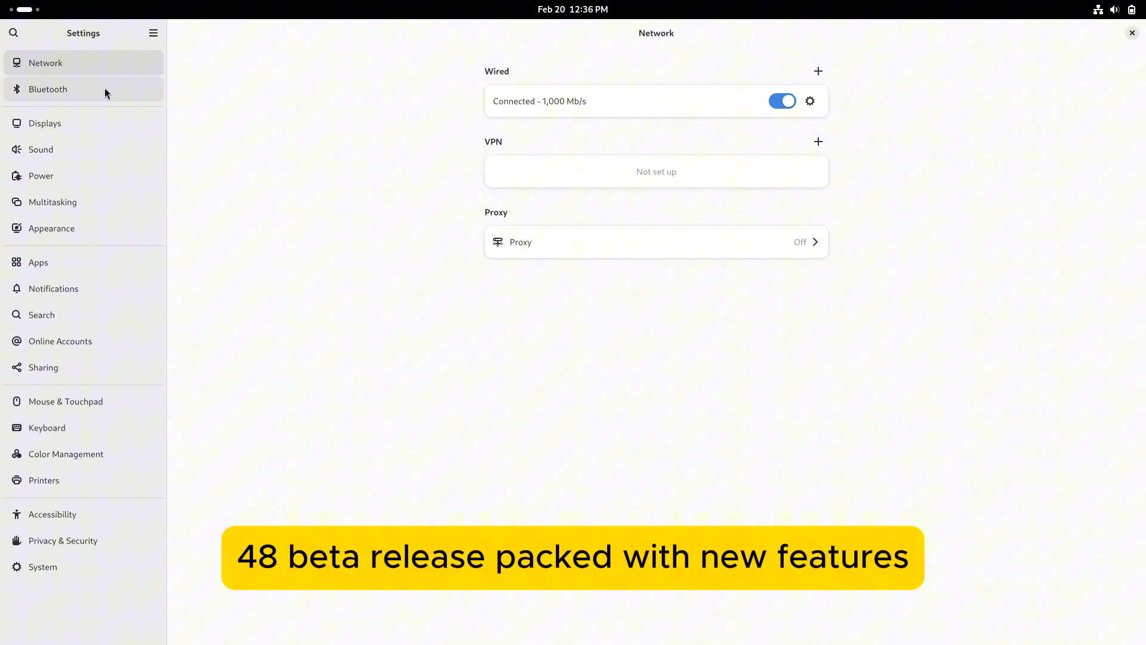
Check Displays, turn off Automatic Power Saver and Automatic Screen Blank, then view Multitasking
{"action": "left_click", "coordinate": [45, 123]}
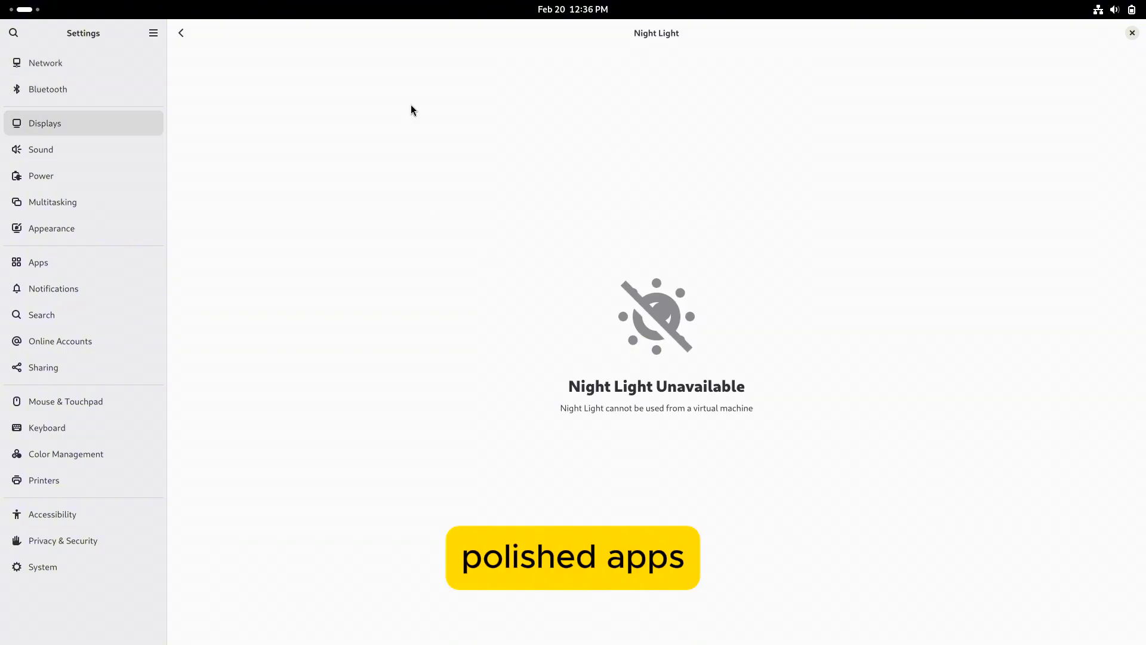
{"action": "left_click", "coordinate": [180, 33]}
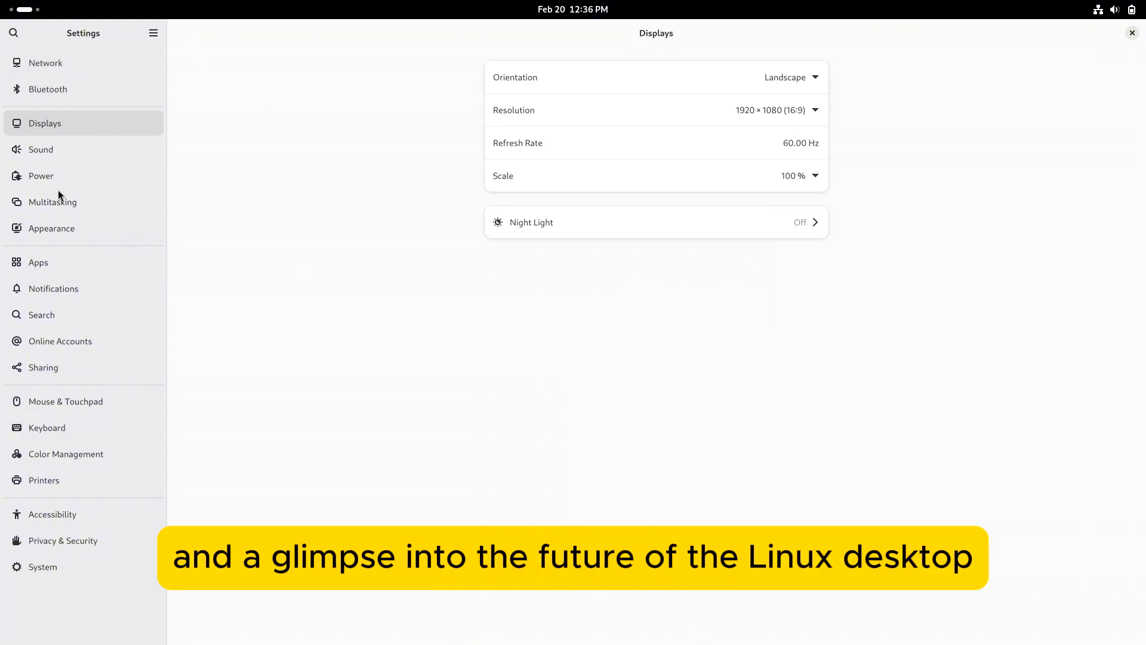
{"action": "left_click", "coordinate": [41, 176]}
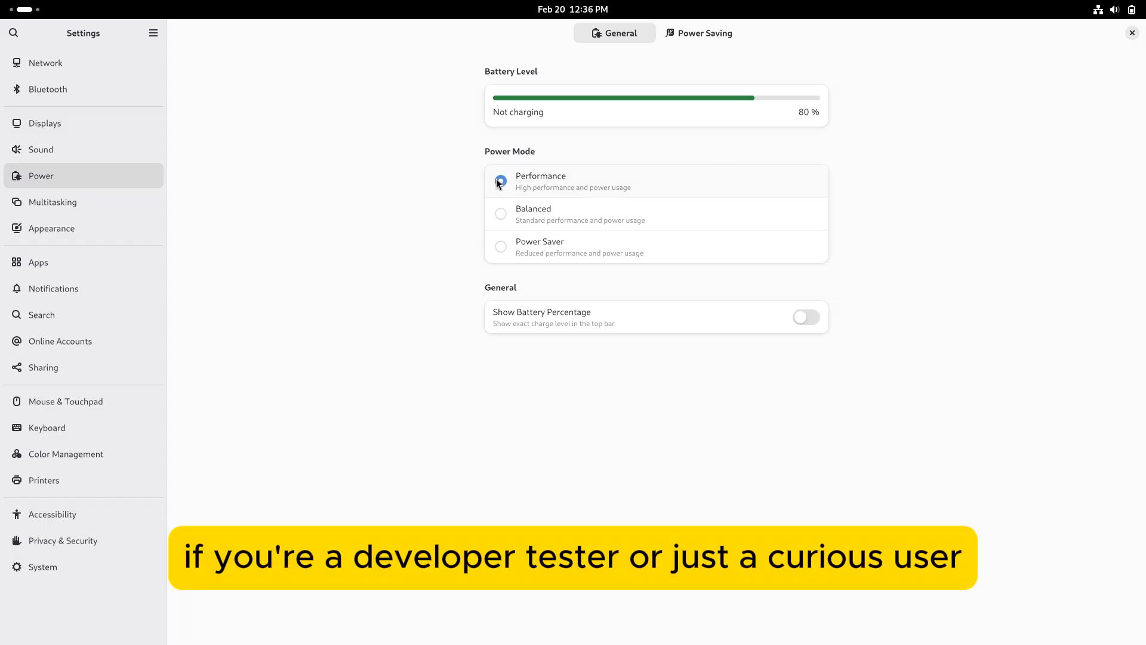
{"action": "left_click", "coordinate": [697, 33]}
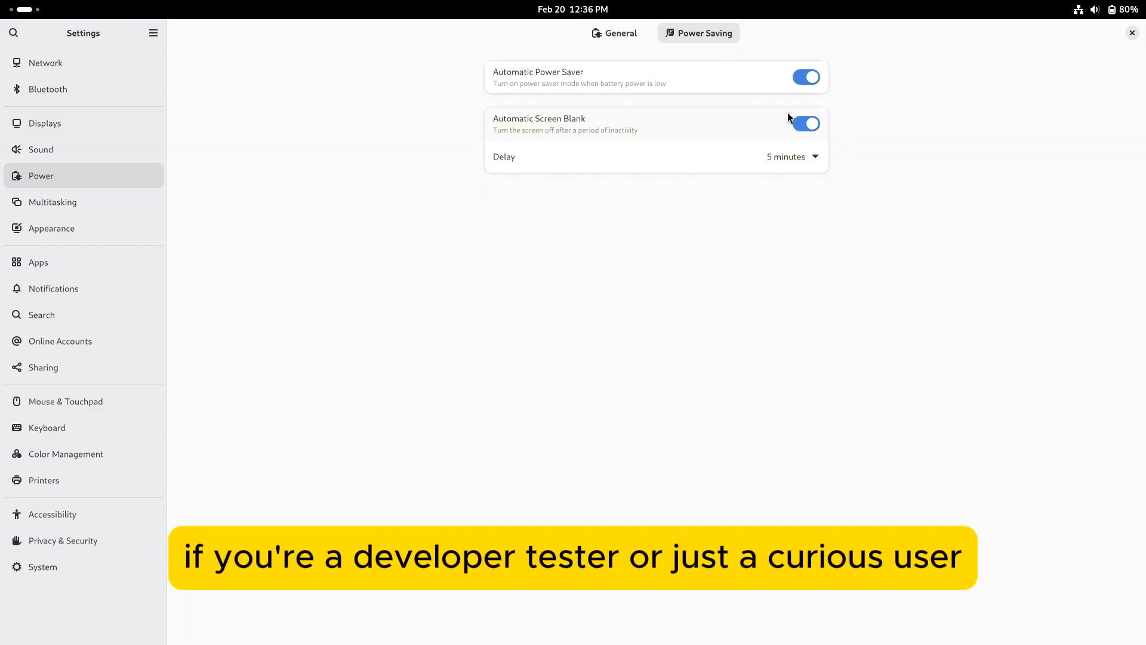
{"action": "left_click", "coordinate": [807, 124]}
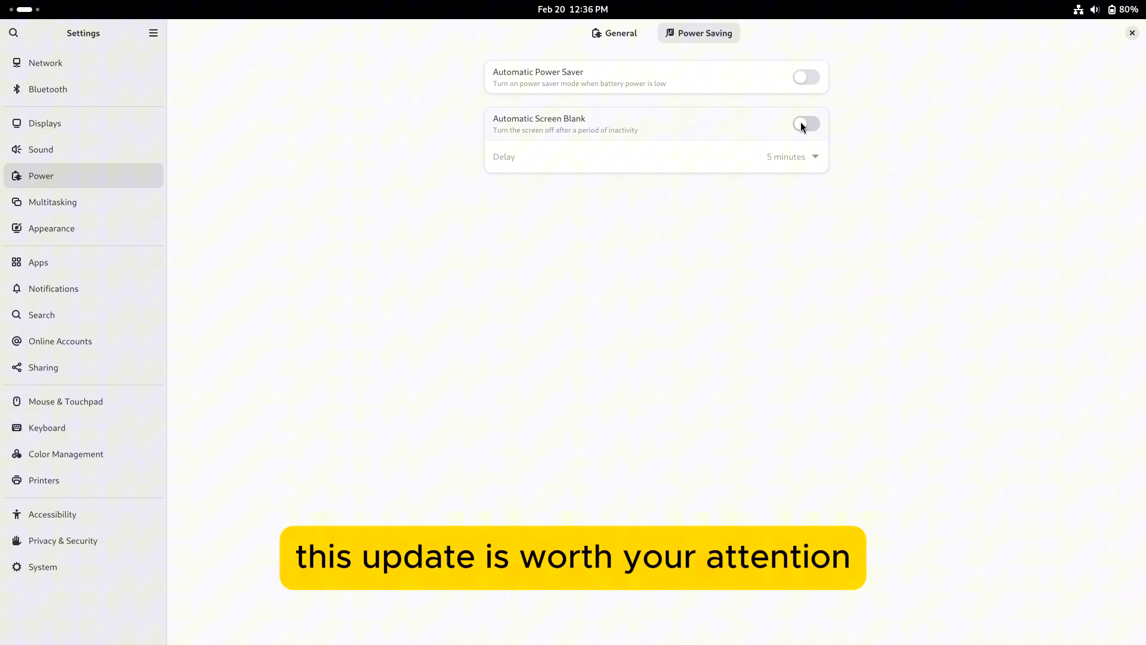
{"action": "left_click", "coordinate": [52, 202]}
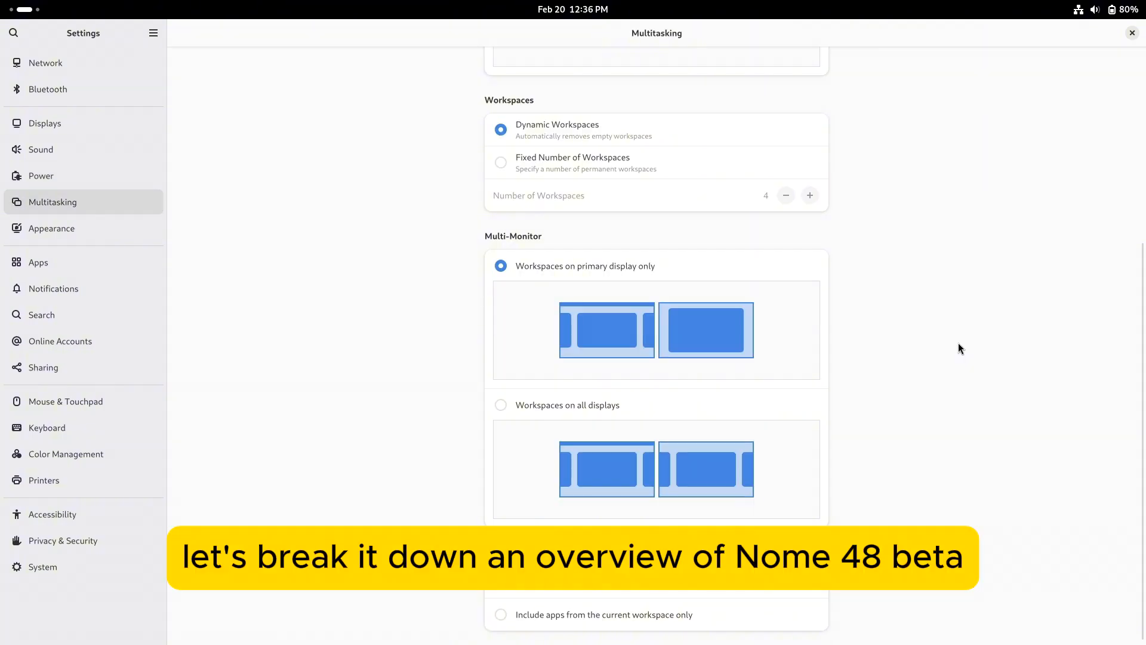
{"action": "left_click", "coordinate": [51, 228]}
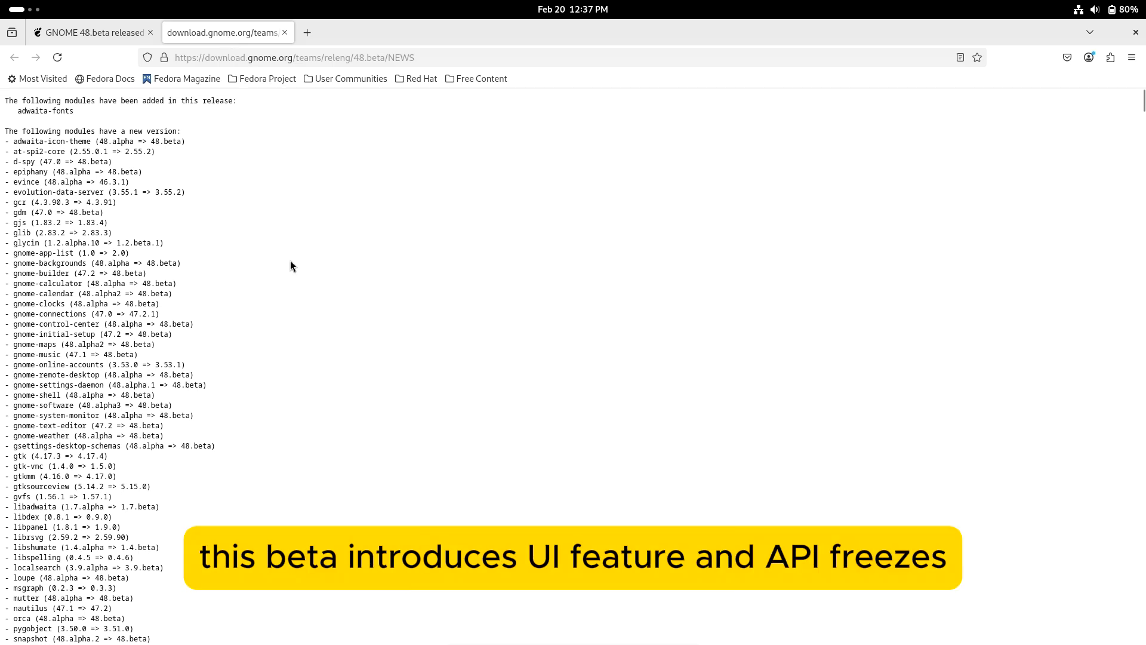
Scroll through the GNOME 48.beta NEWS list of updated modules
{"action": "scroll", "scroll_direction": "down", "scroll_amount": 3}
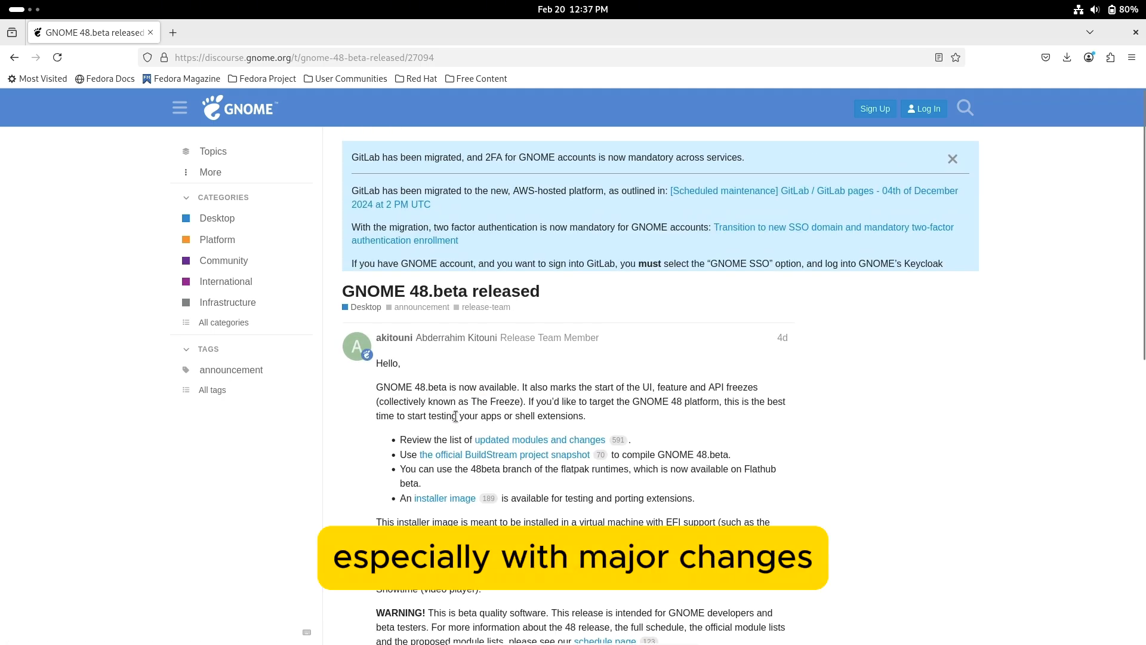
Preview and close the incubator link, then open the schedule page's Release Calendar
{"action": "left_click", "coordinate": [444, 498]}
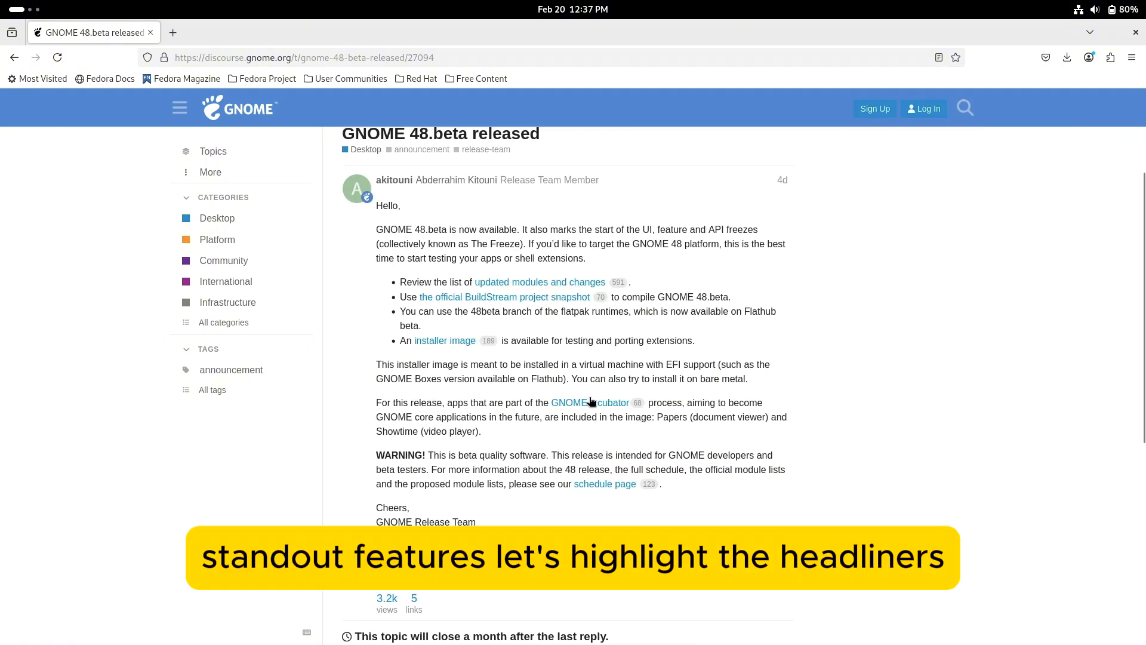
{"action": "left_click", "coordinate": [567, 401]}
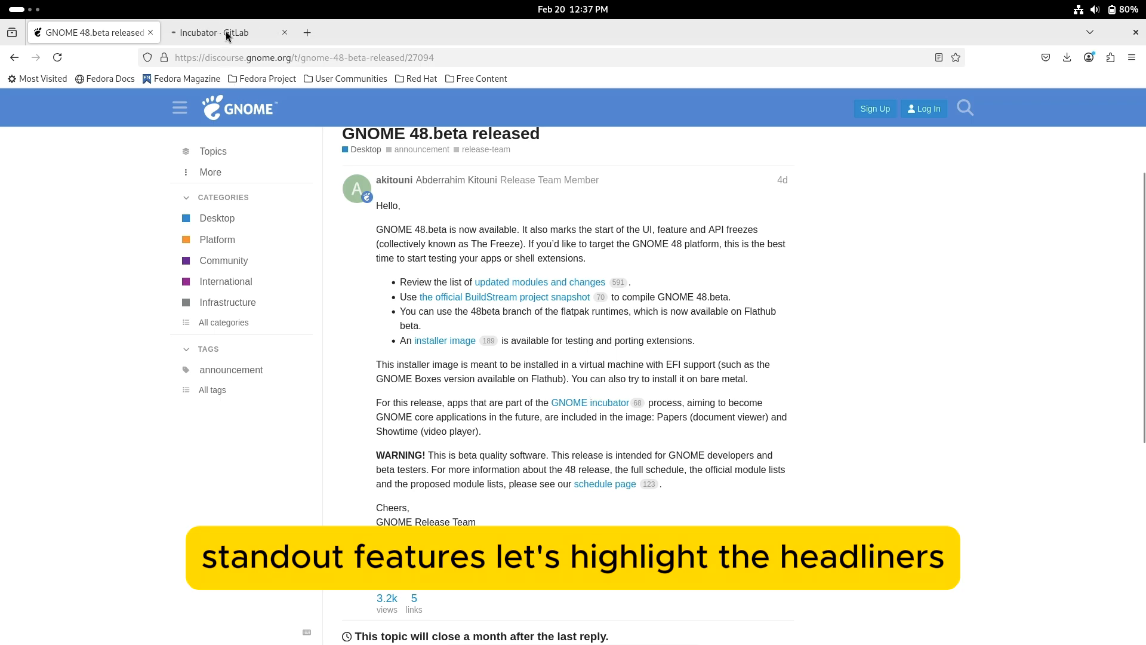
{"action": "left_click", "coordinate": [219, 33]}
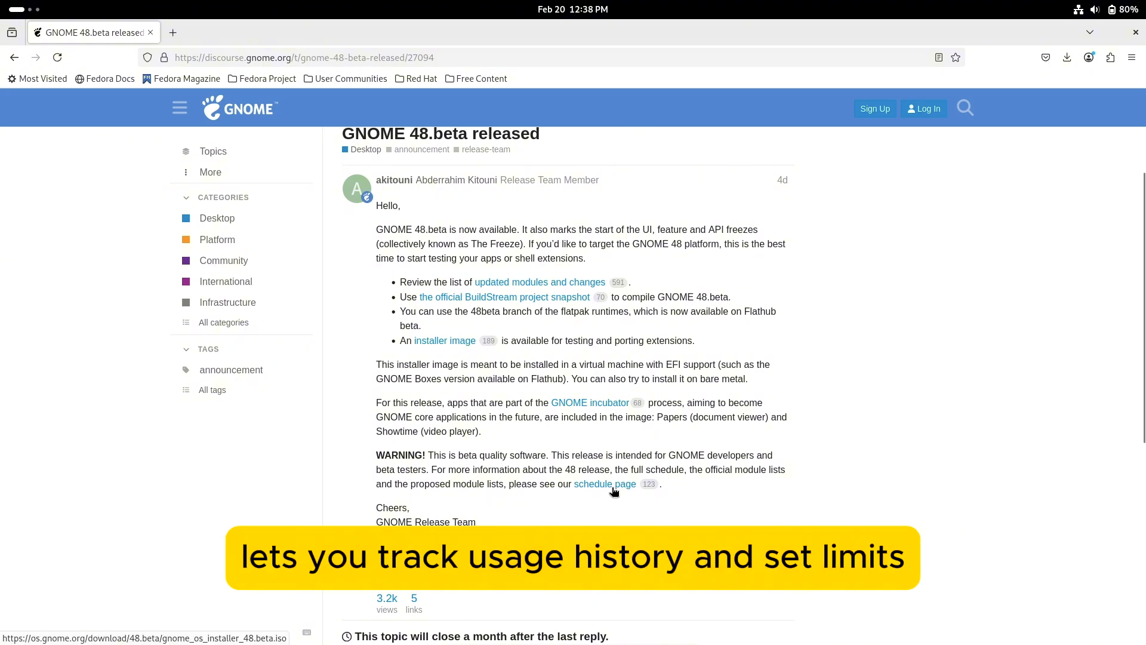
{"action": "left_click", "coordinate": [605, 483]}
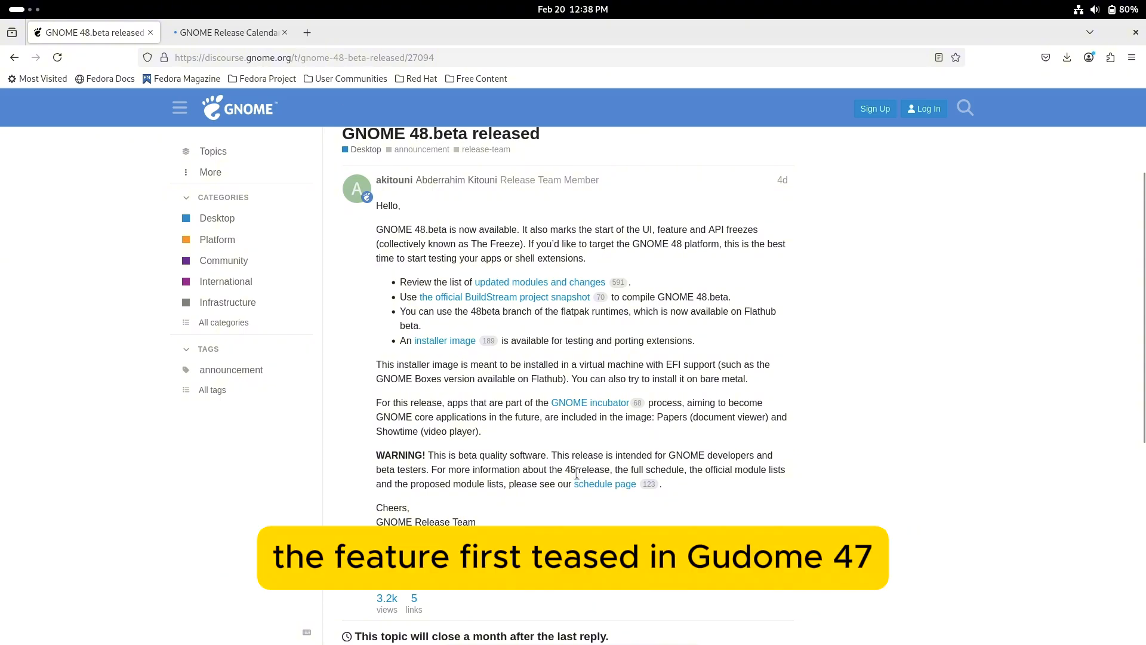
{"action": "left_click", "coordinate": [227, 32]}
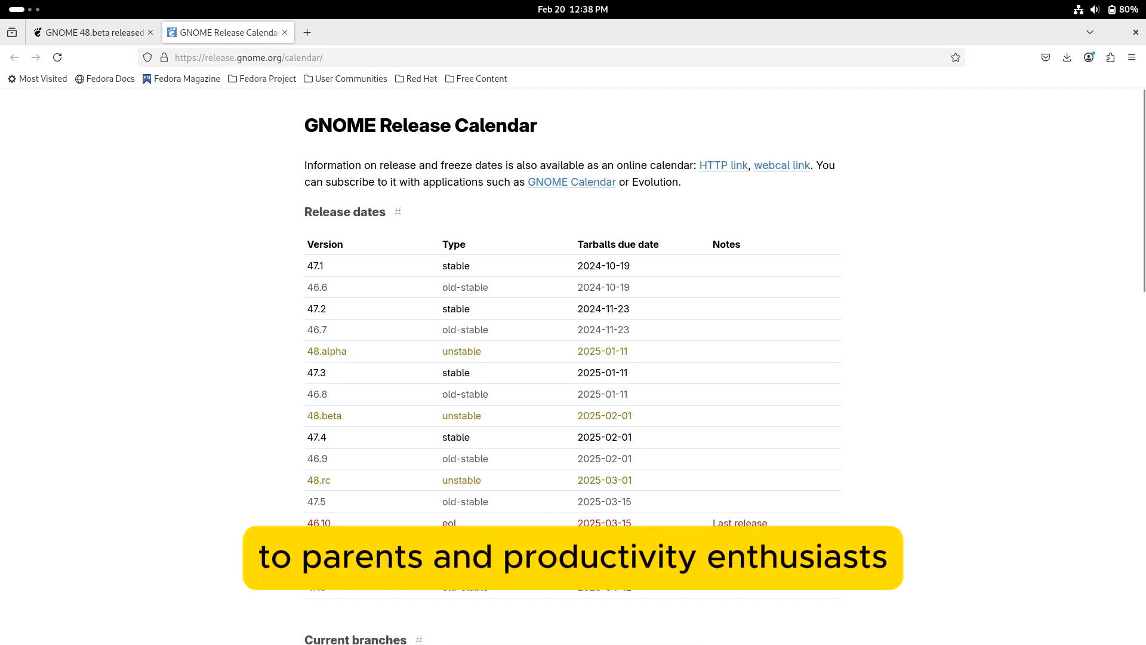
Scroll through the release dates table on the GNOME Release Calendar
{"action": "scroll", "scroll_direction": "down", "scroll_amount": 3}
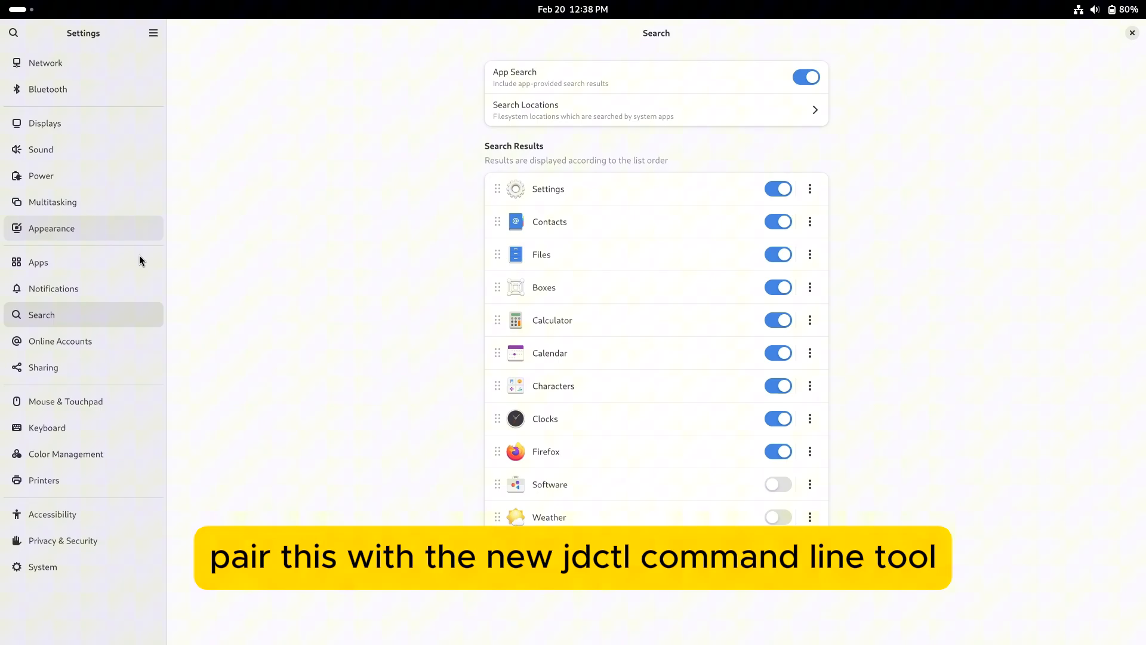
Browse Sharing and Mouse & Touchpad, switching scrolling to natural direction, then Keyboard
{"action": "left_click", "coordinate": [43, 367]}
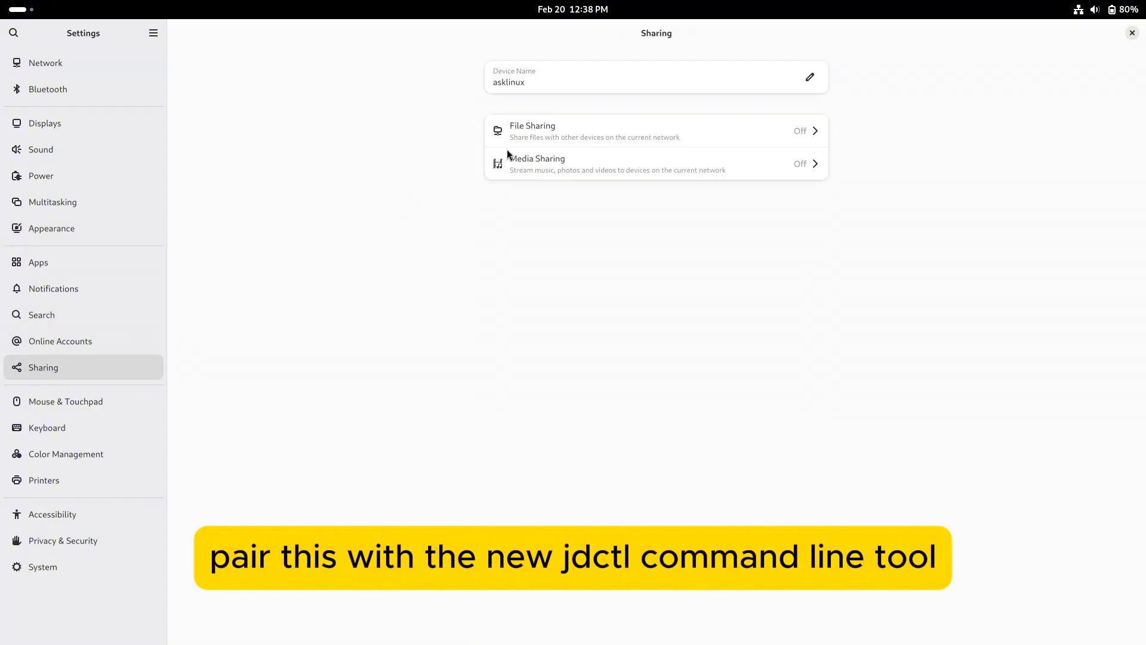
{"action": "left_click", "coordinate": [66, 400]}
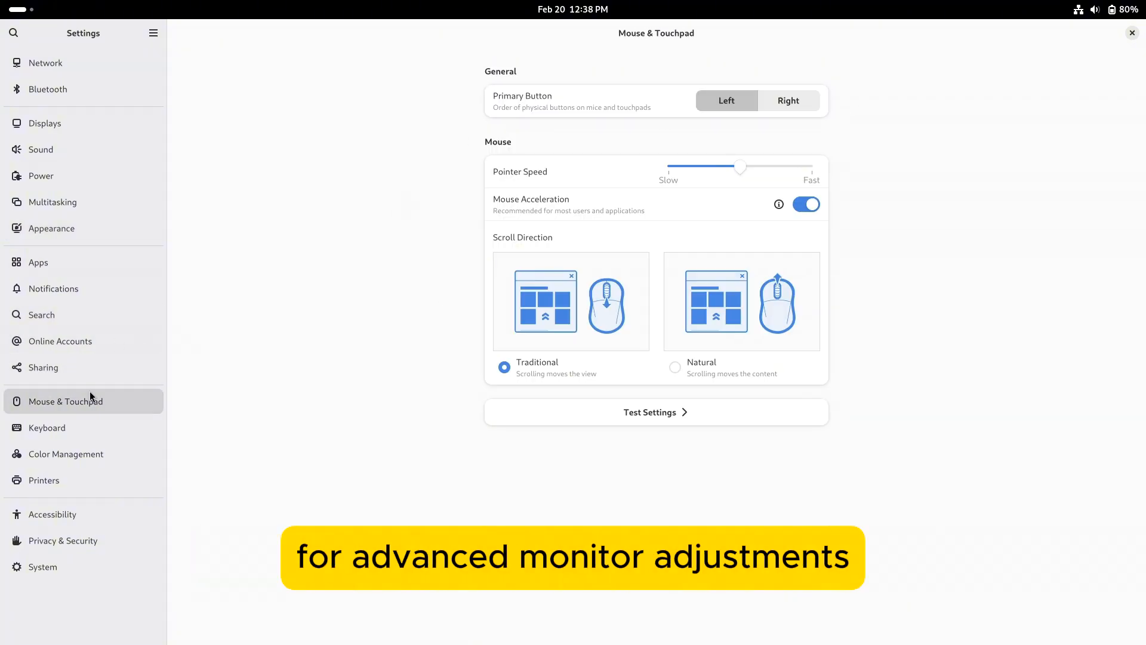
{"action": "left_click", "coordinate": [674, 367]}
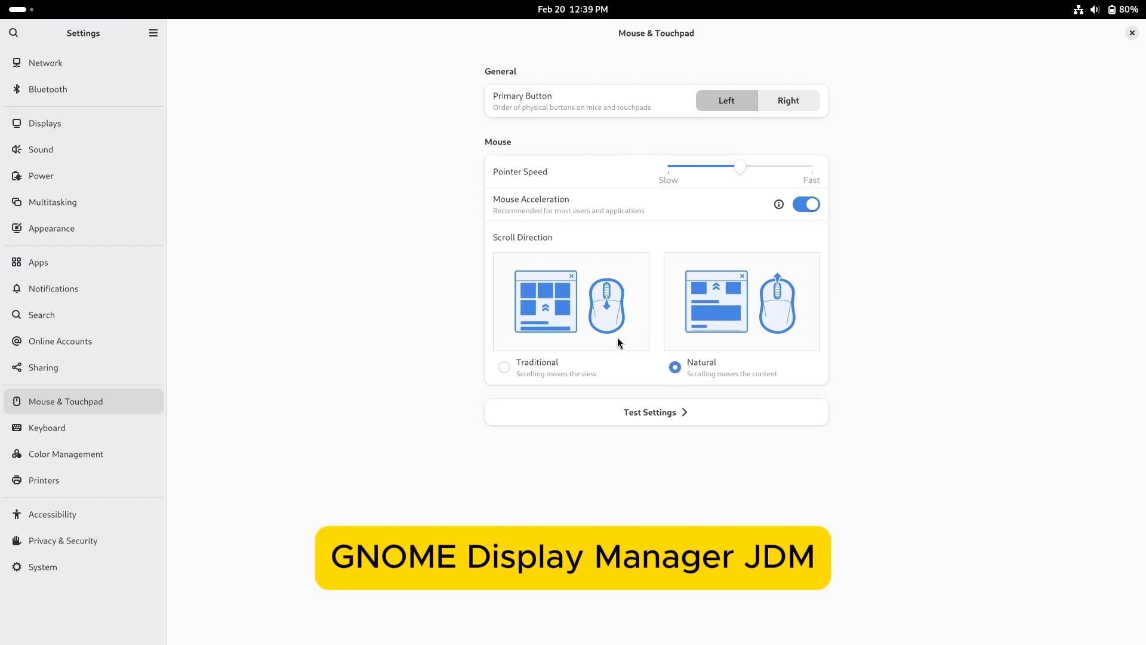
{"action": "left_click", "coordinate": [47, 428]}
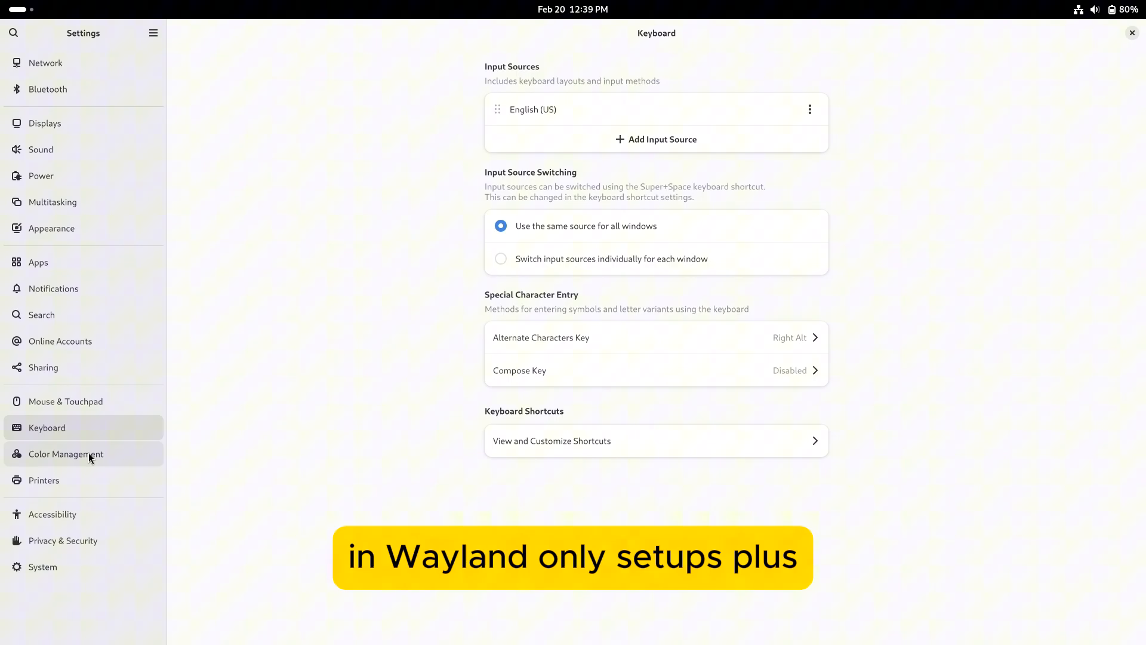
Enable Always Show Accessibility Menu, then browse Privacy & Security and File History & Trash
{"action": "left_click", "coordinate": [44, 480]}
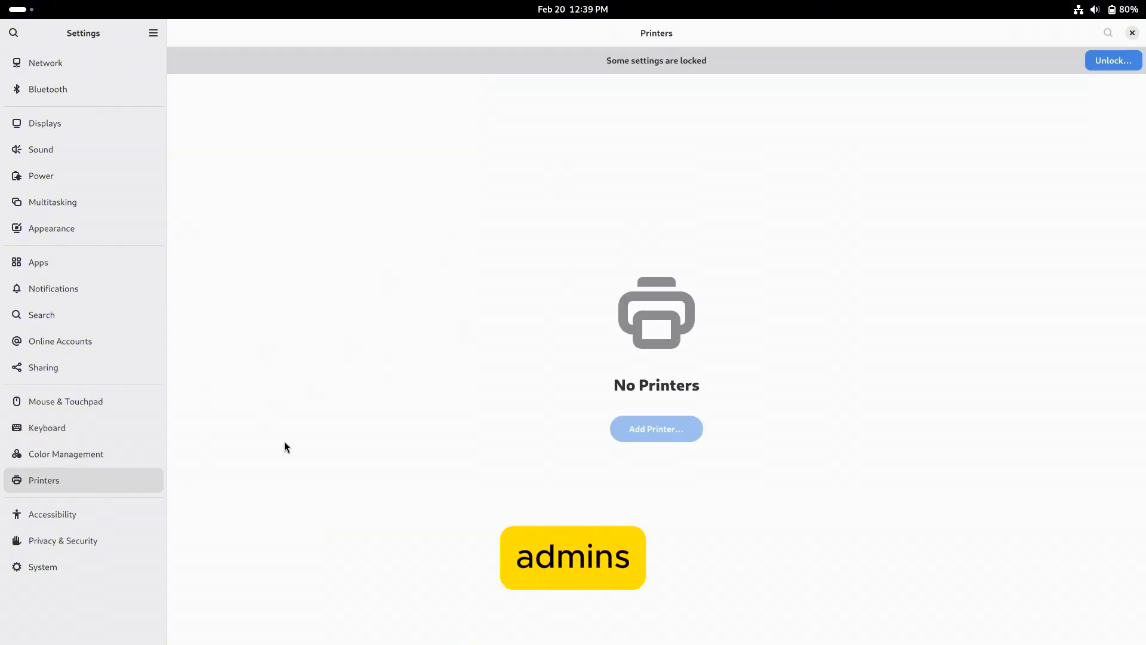
{"action": "left_click", "coordinate": [52, 514]}
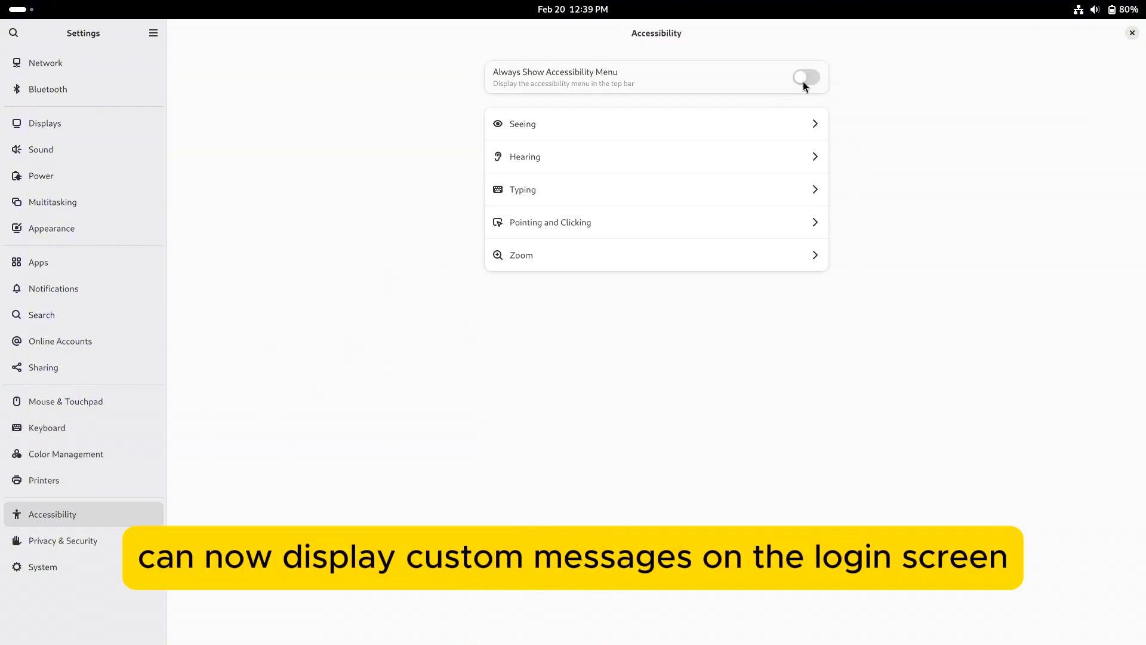
{"action": "left_click", "coordinate": [805, 77]}
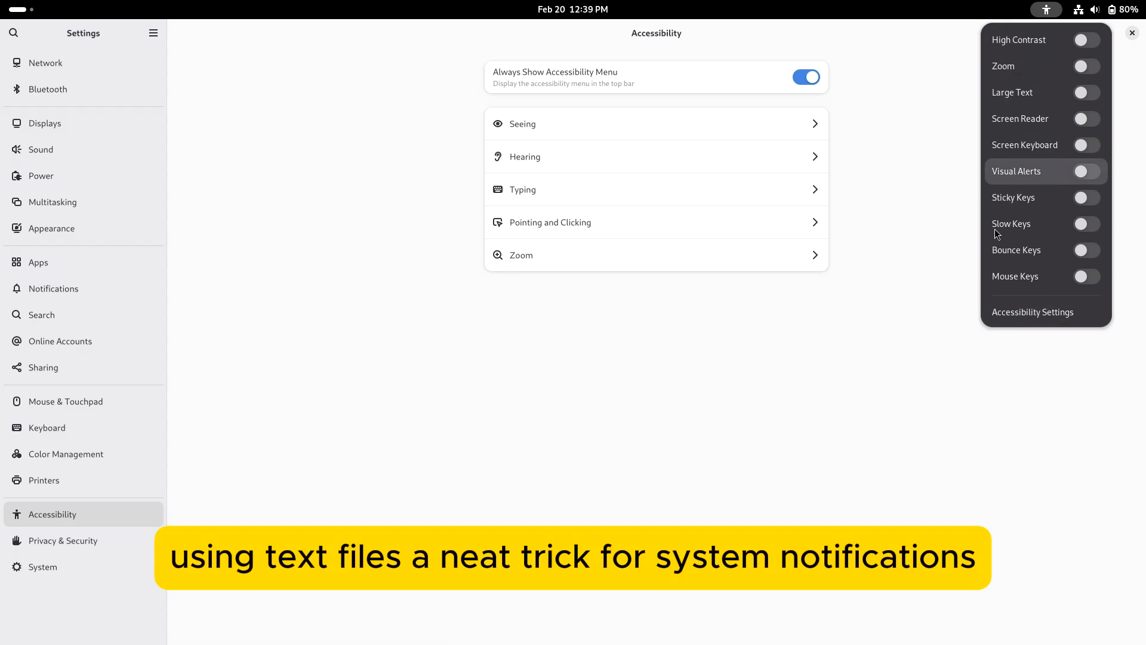
{"action": "left_click", "coordinate": [62, 540]}
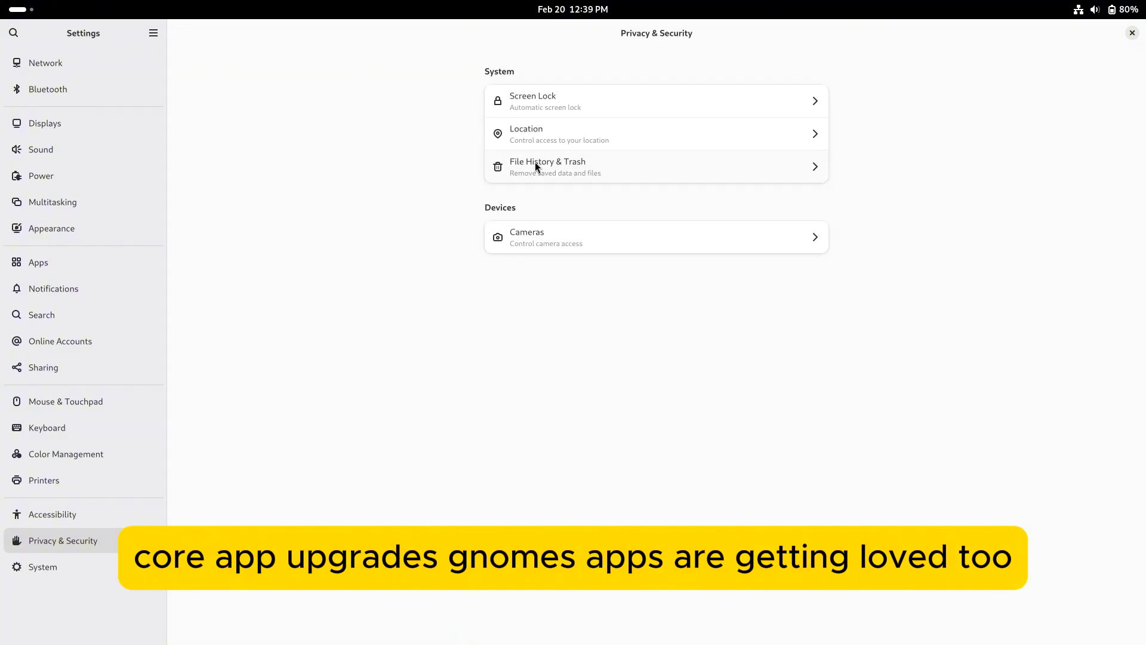
{"action": "left_click", "coordinate": [42, 567]}
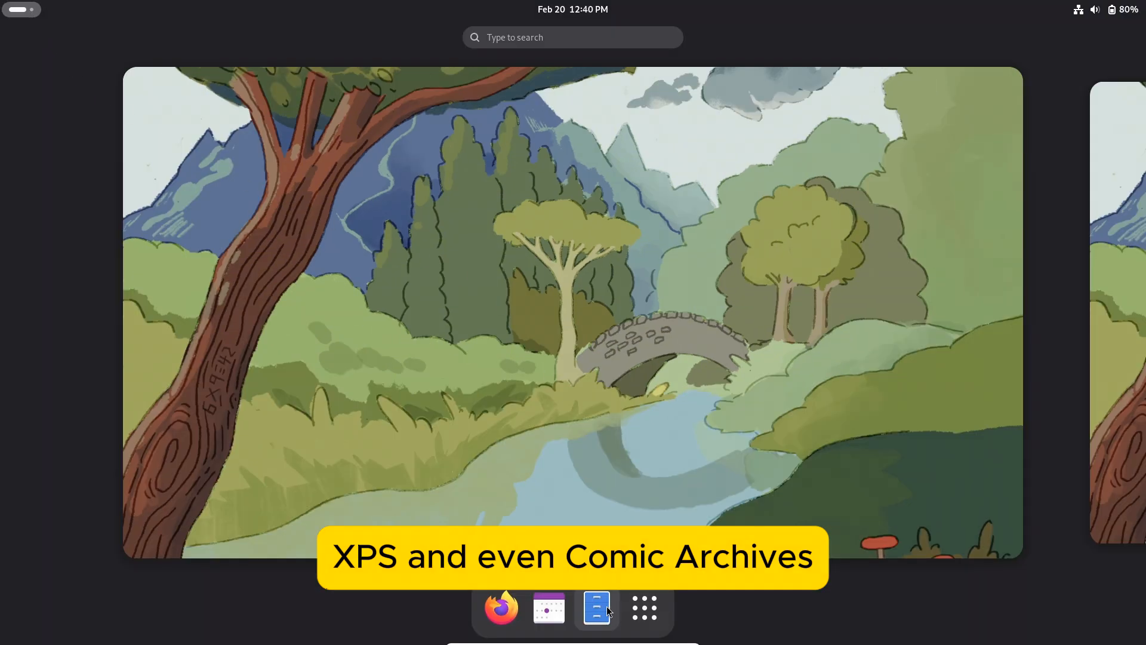
Show all installed apps and launch Terminal
{"action": "left_click", "coordinate": [597, 608]}
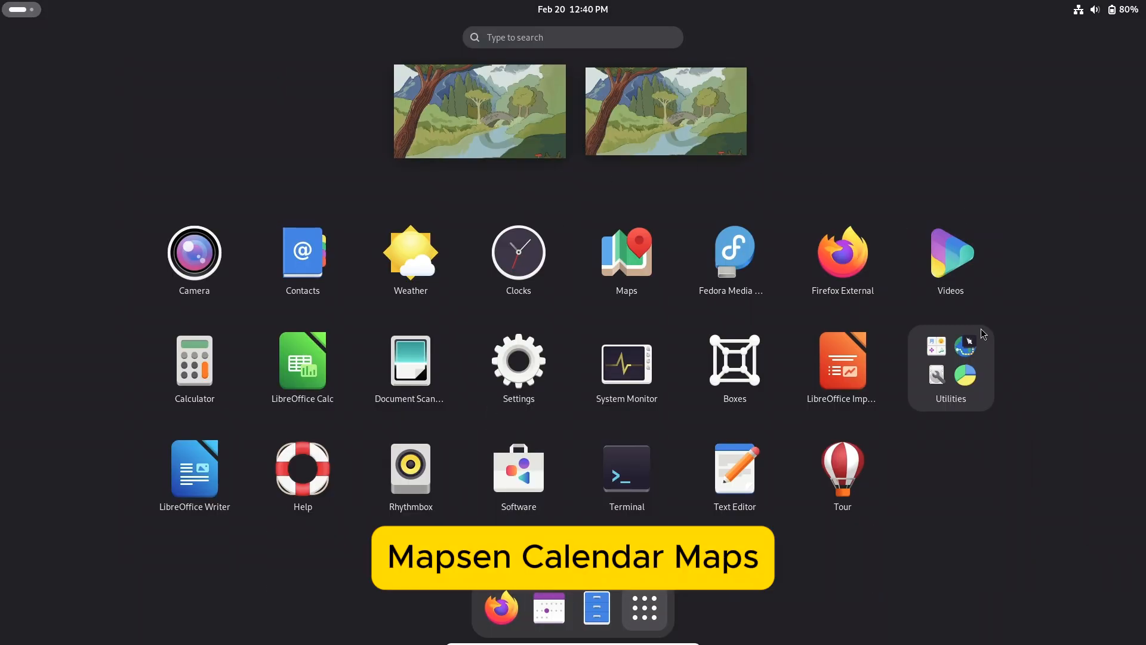
{"action": "left_click", "coordinate": [950, 367]}
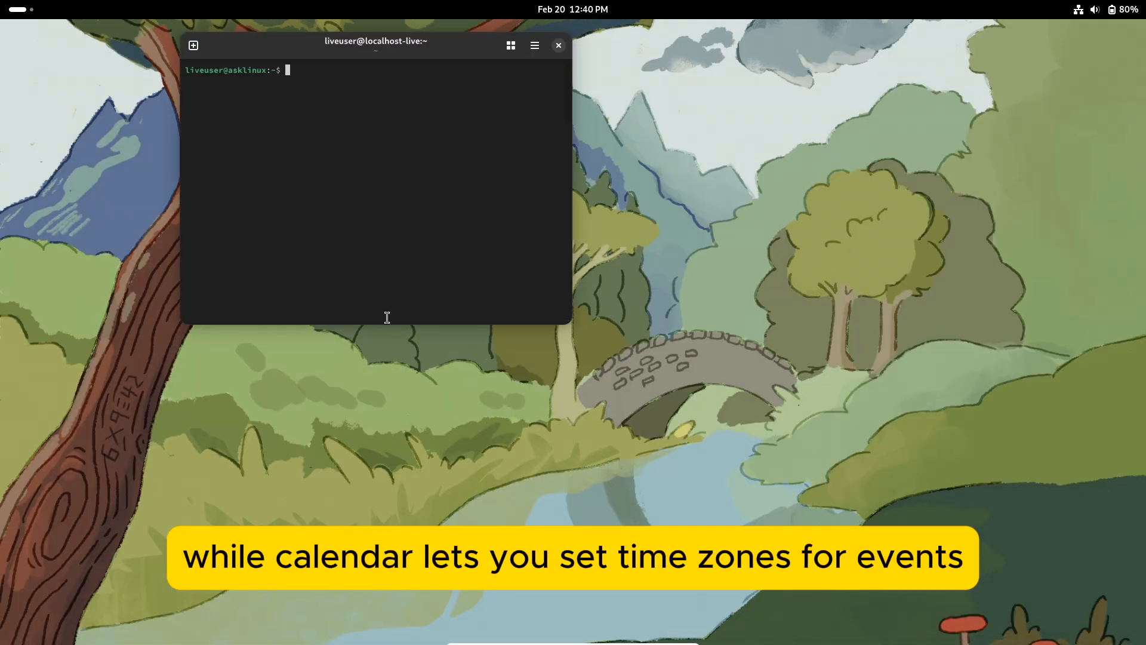
Maximise Ptyxis and set a custom Liberation Mono Bold font in Preferences
{"action": "double_click", "coordinate": [375, 41]}
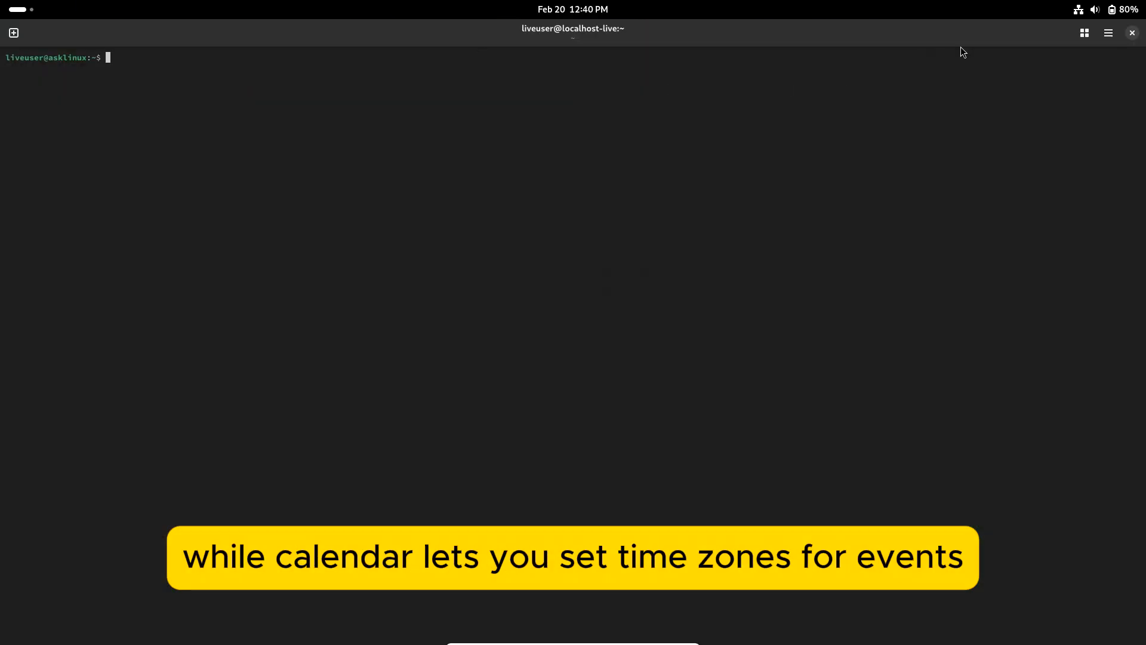
{"action": "left_click", "coordinate": [1107, 33]}
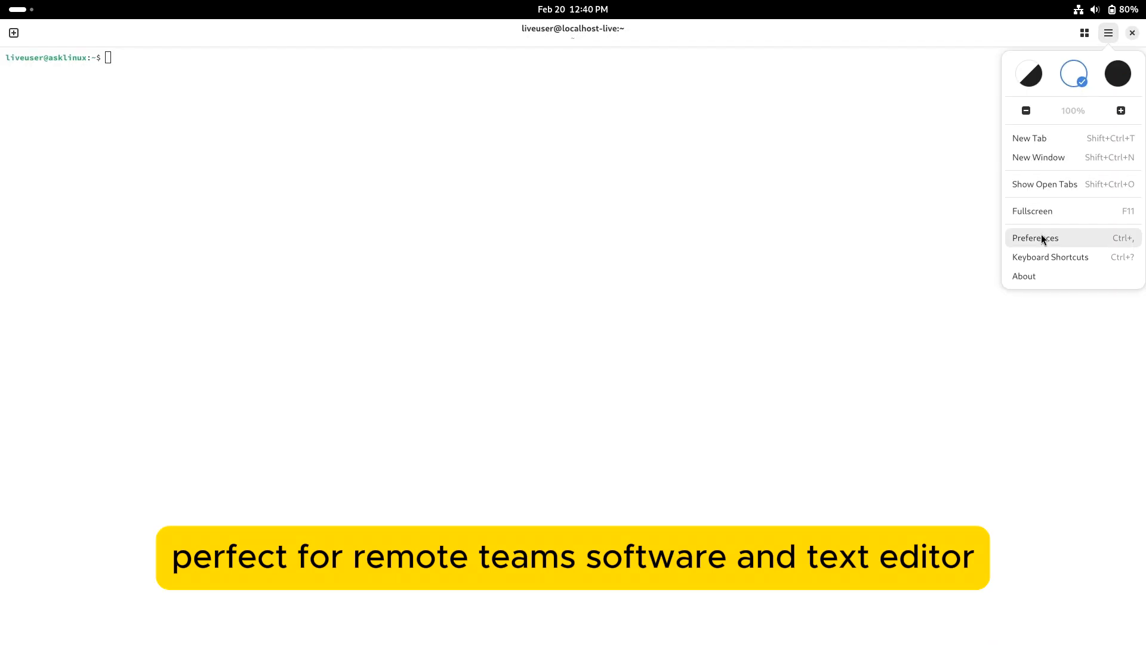
{"action": "left_click", "coordinate": [1035, 237]}
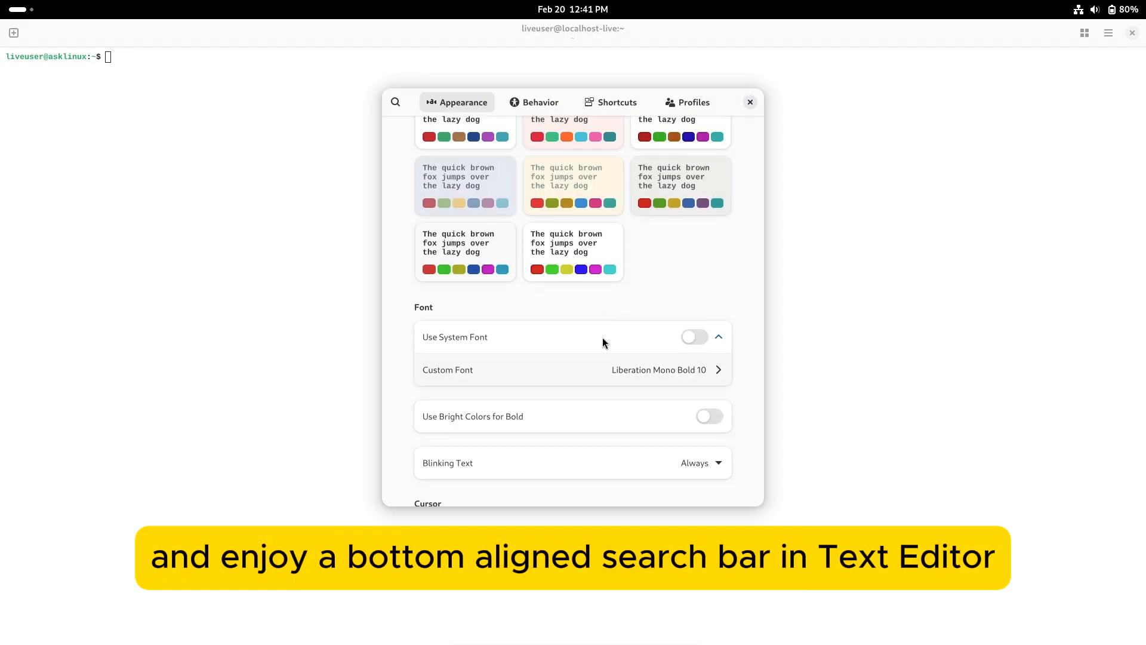
{"action": "left_click", "coordinate": [657, 368]}
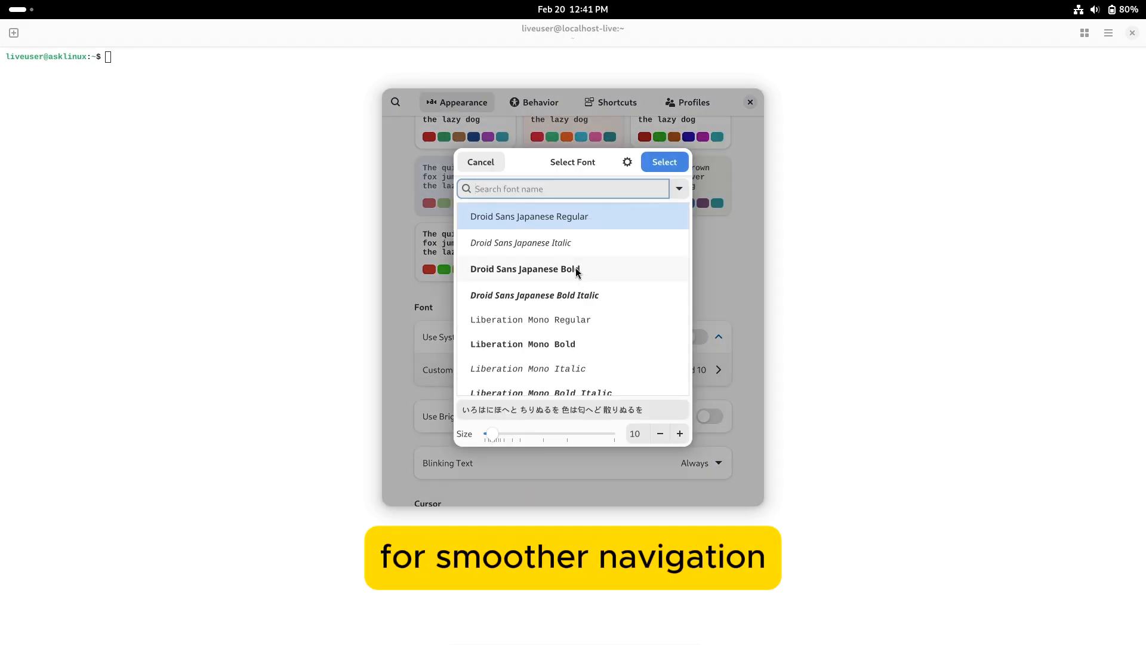
{"action": "left_click", "coordinate": [522, 344]}
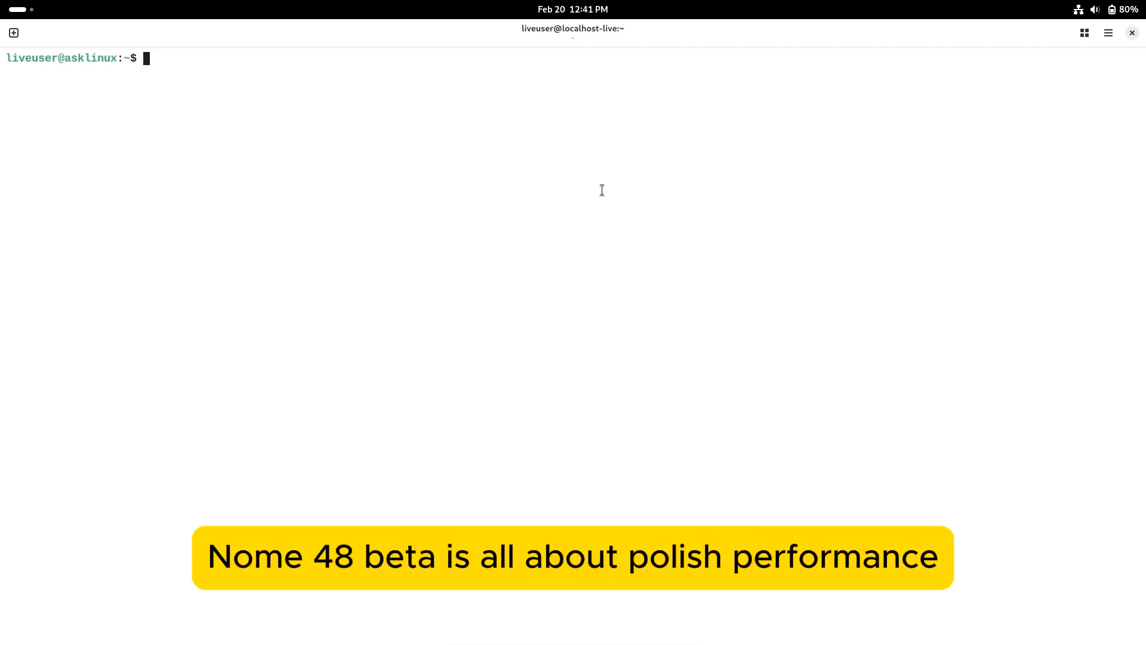
Run fastfetch, find it missing, and start 'sudo dnf install fastfetch'
{"action": "type", "text": "fastfetch"}
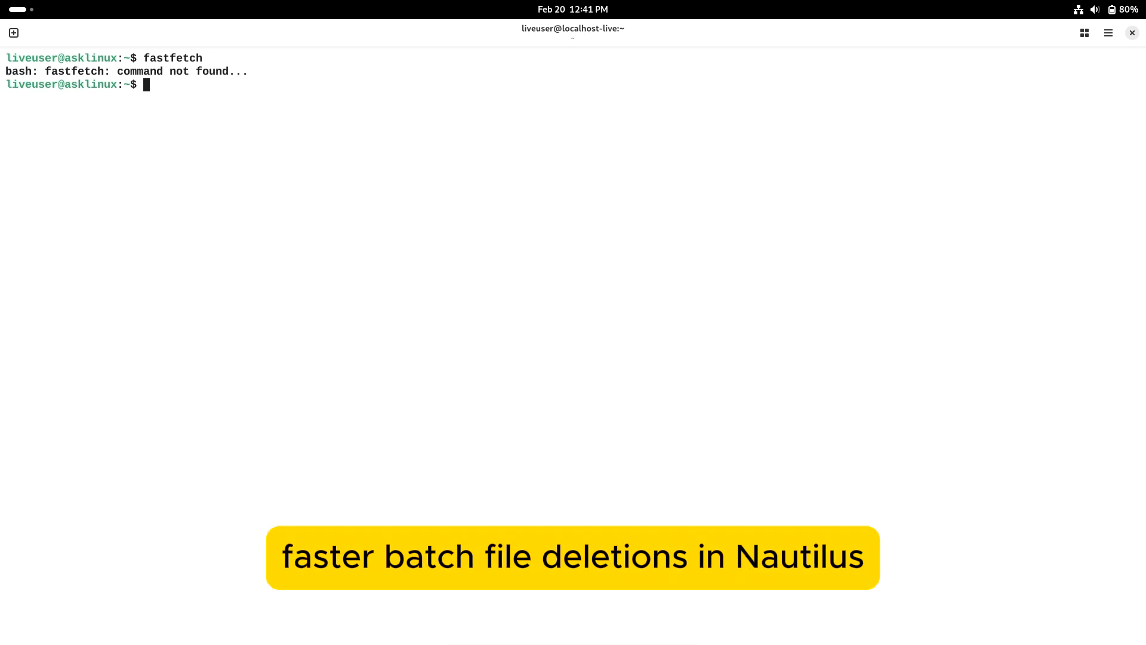
{"action": "type", "text": "sudo dnf"}
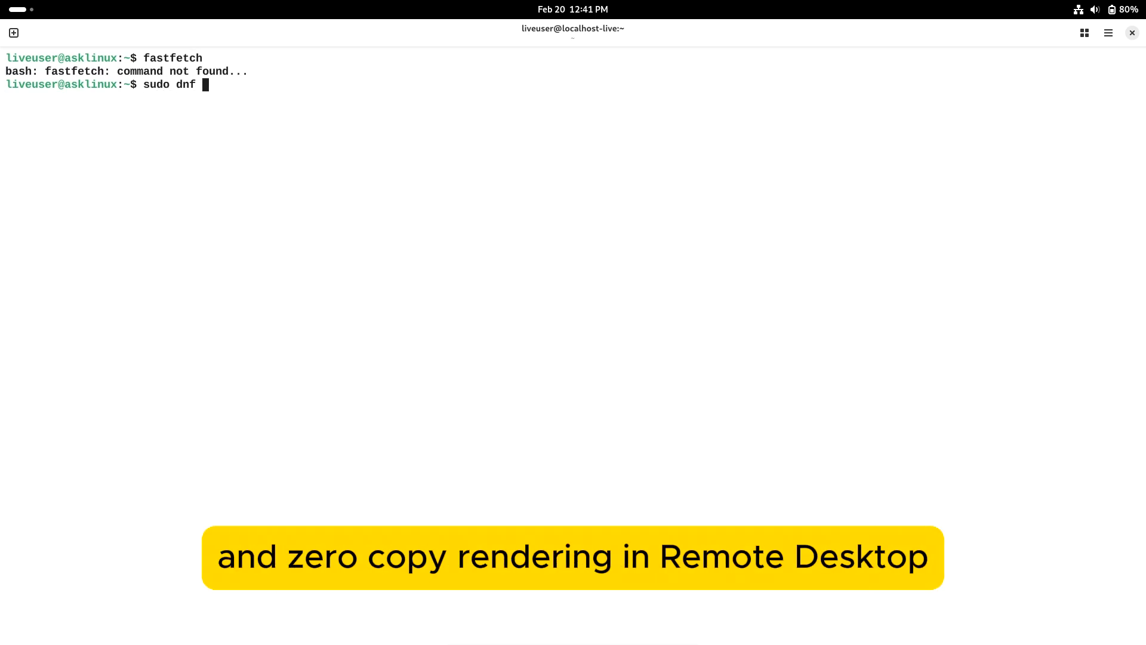
{"action": "type", "text": "install"}
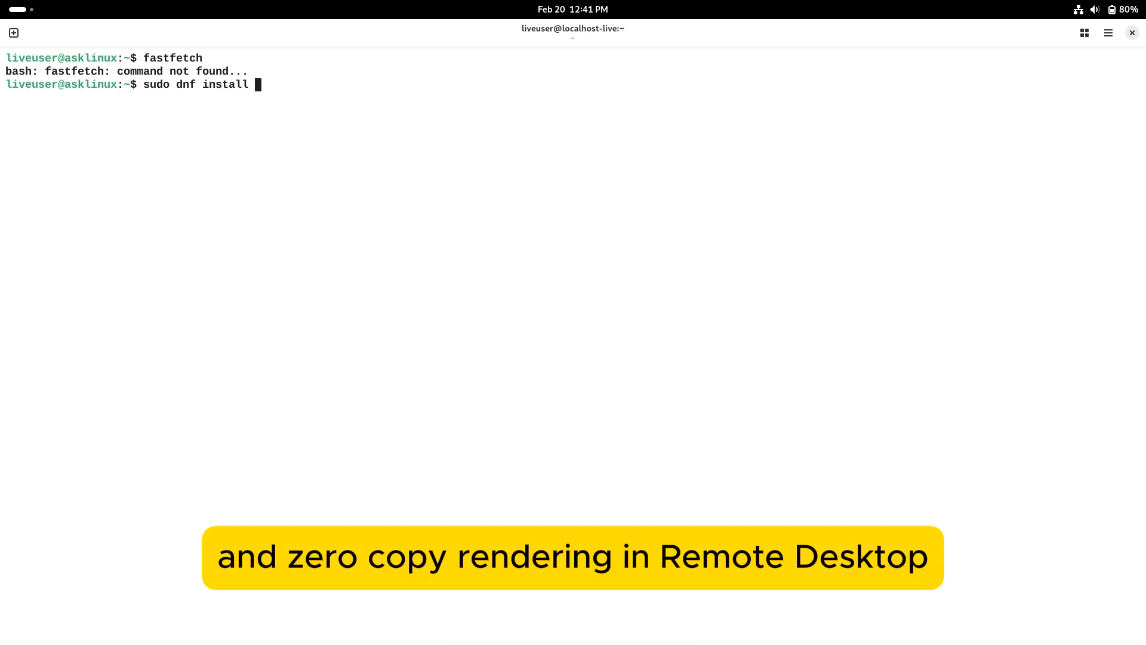
{"action": "type", "text": "fastfetch"}
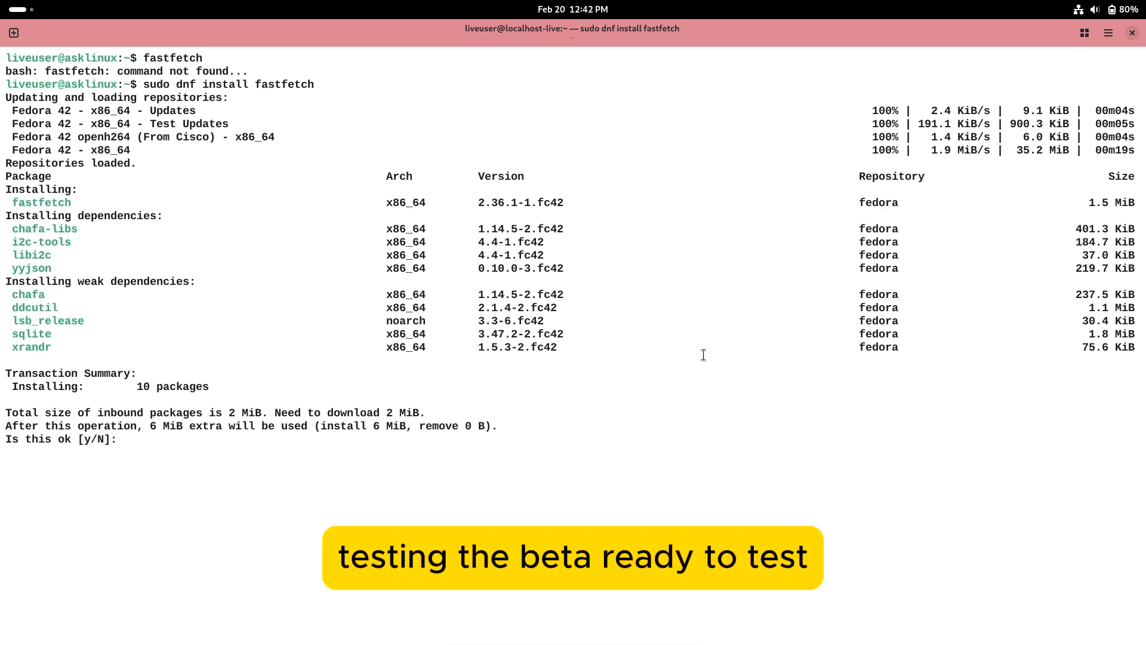
Confirm the 10-package fastfetch install with y
{"action": "type", "text": "y"}
{"action": "type", "text": "sudo dnf install i"}
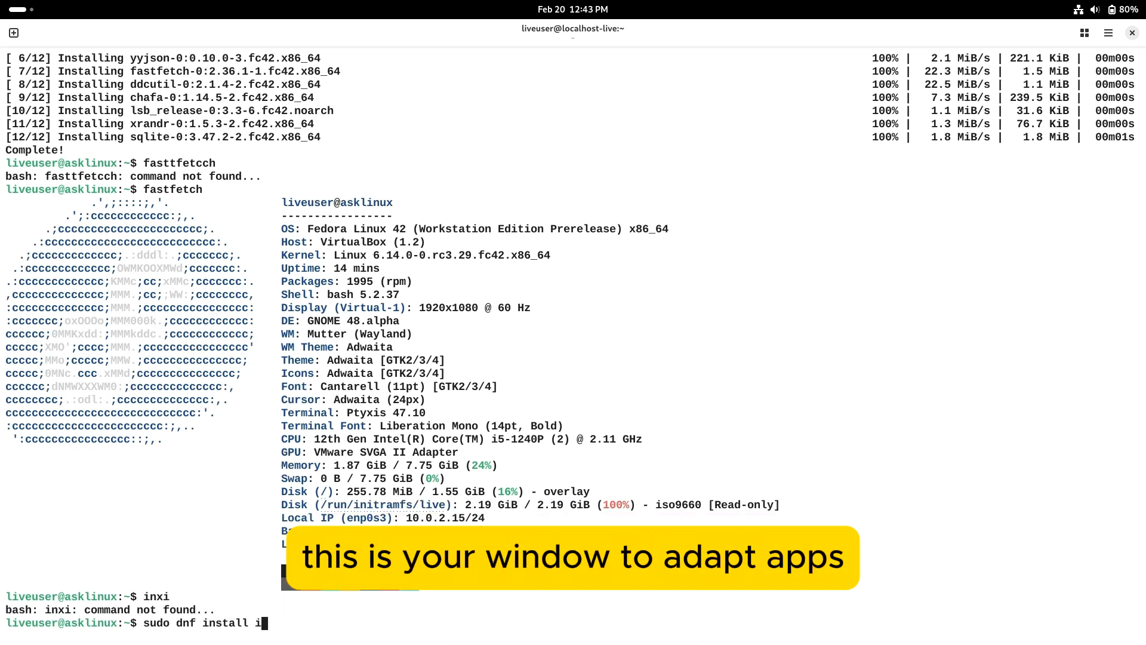
Install inxi with its 49 dependency packages via dnf, then run inxi
{"action": "key", "text": "Return"}
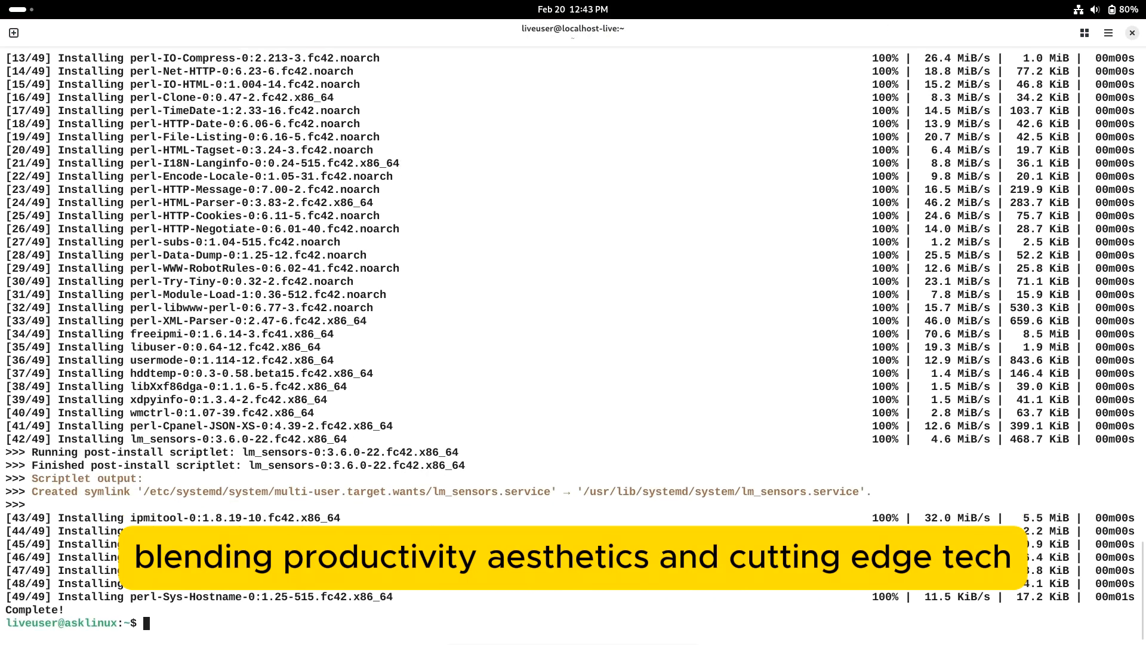
{"action": "type", "text": "inxi"}
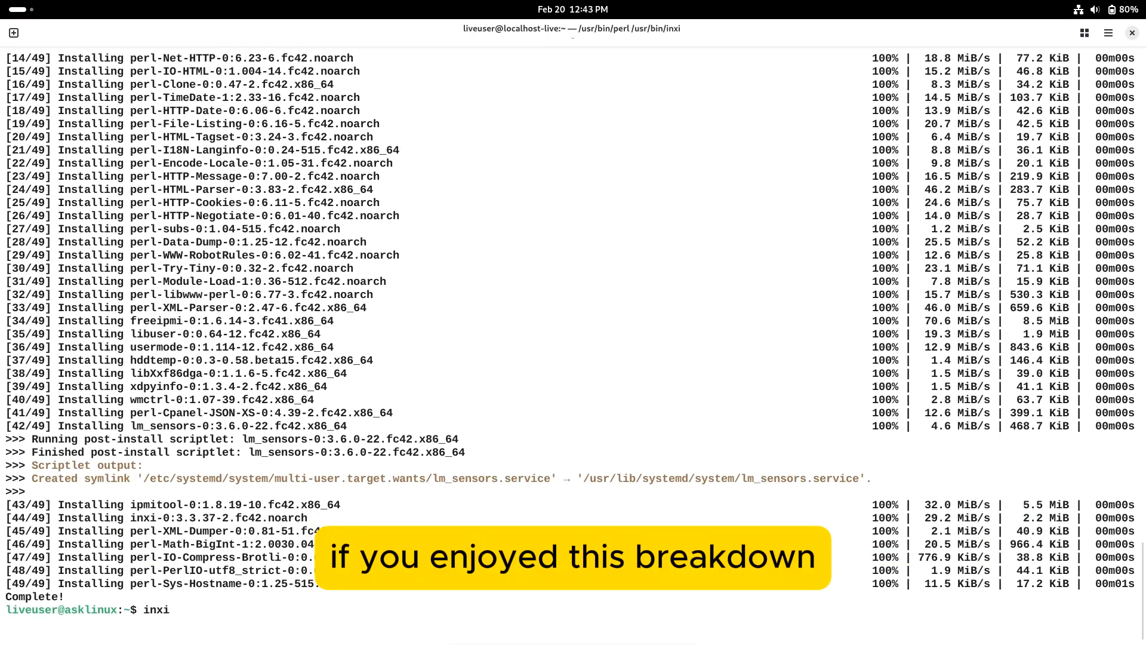